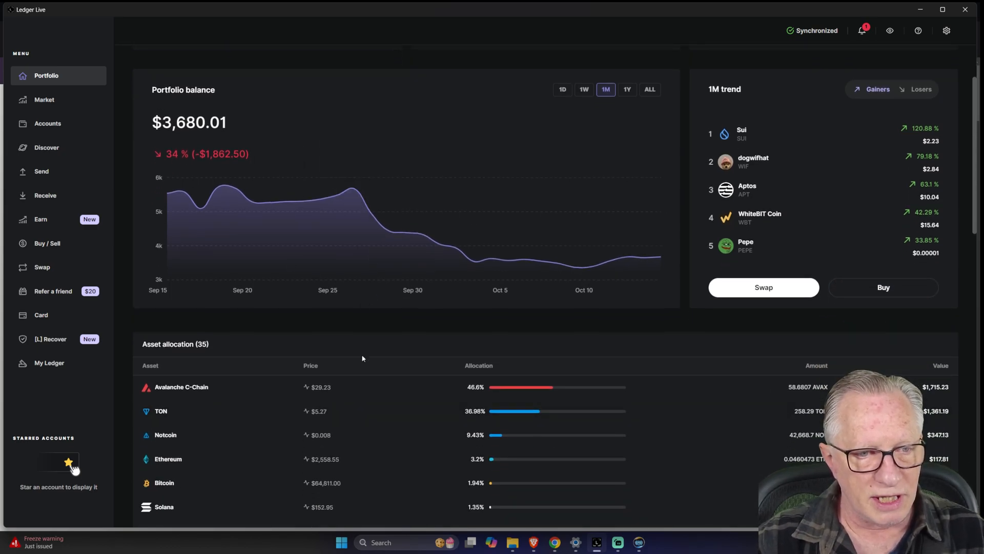
- Review the accounts list, then return to the $3,680.02 portfolio overview
left_click(47, 123)
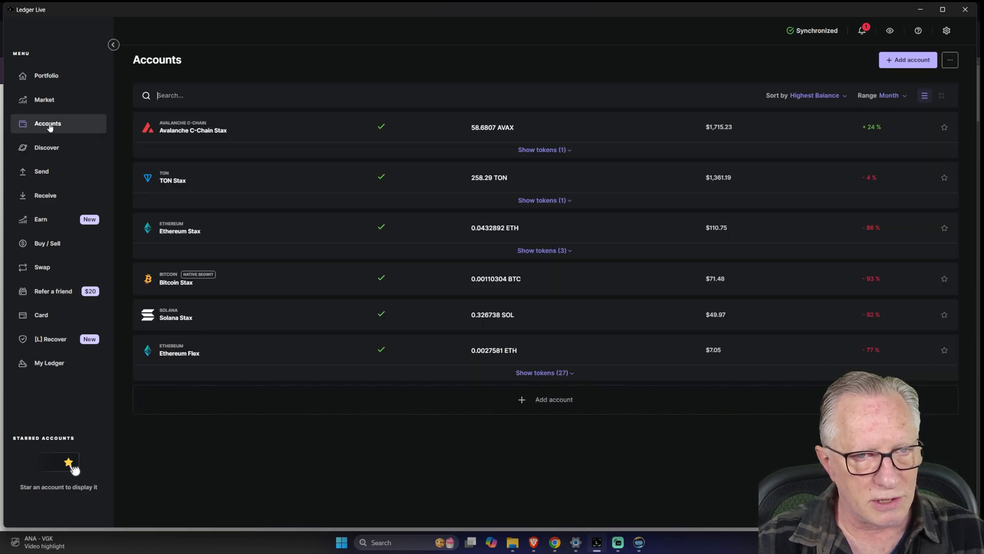
mouse_move(400, 196)
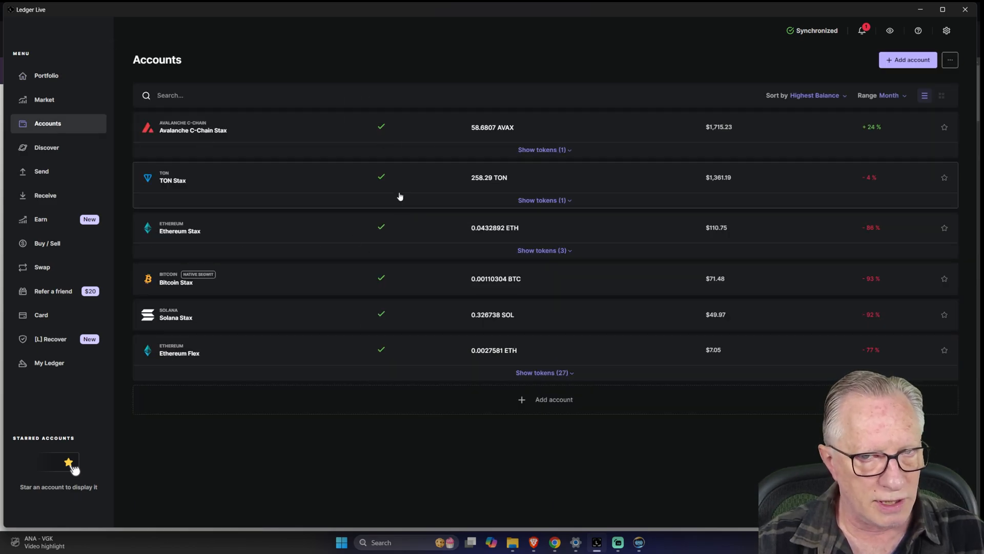
left_click(46, 76)
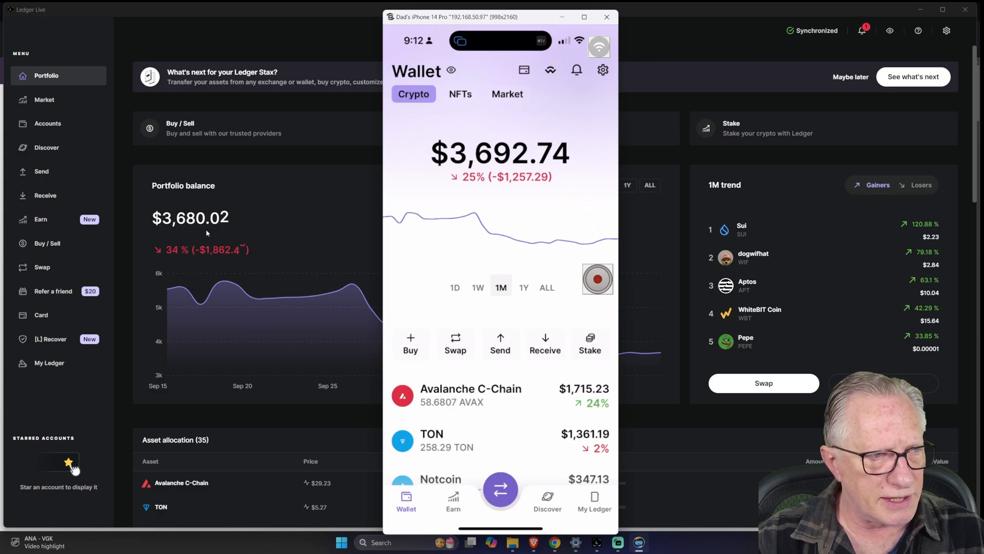
mouse_move(559, 195)
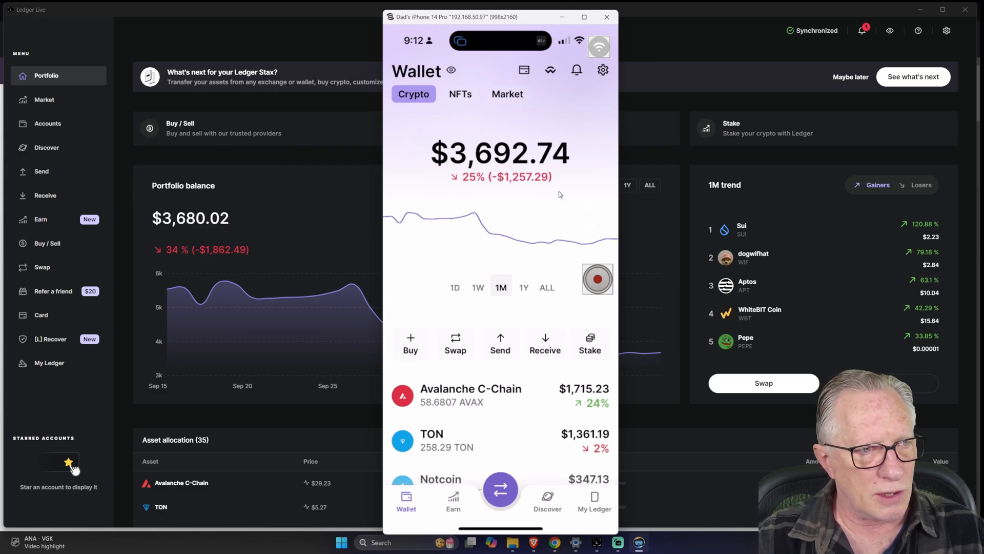
mouse_move(215, 238)
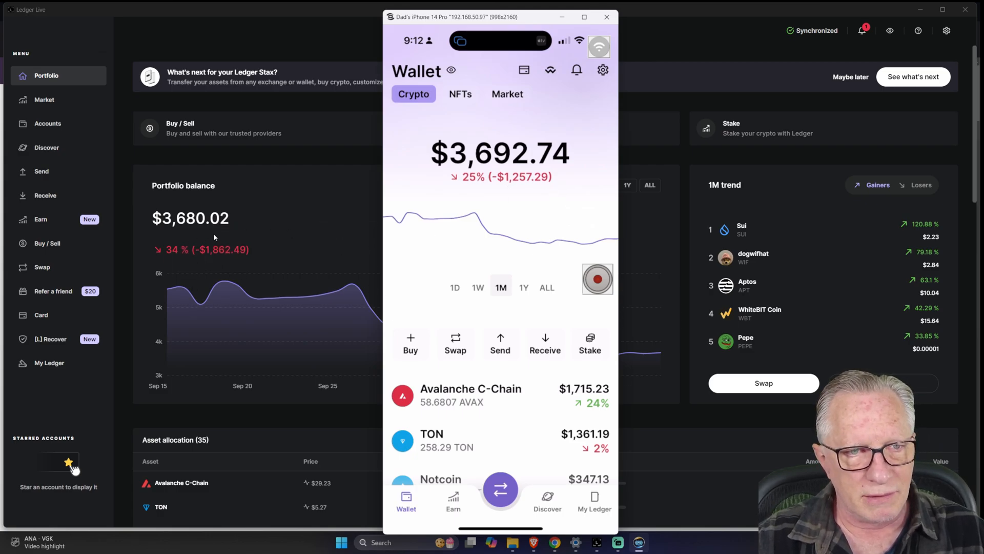
mouse_move(295, 224)
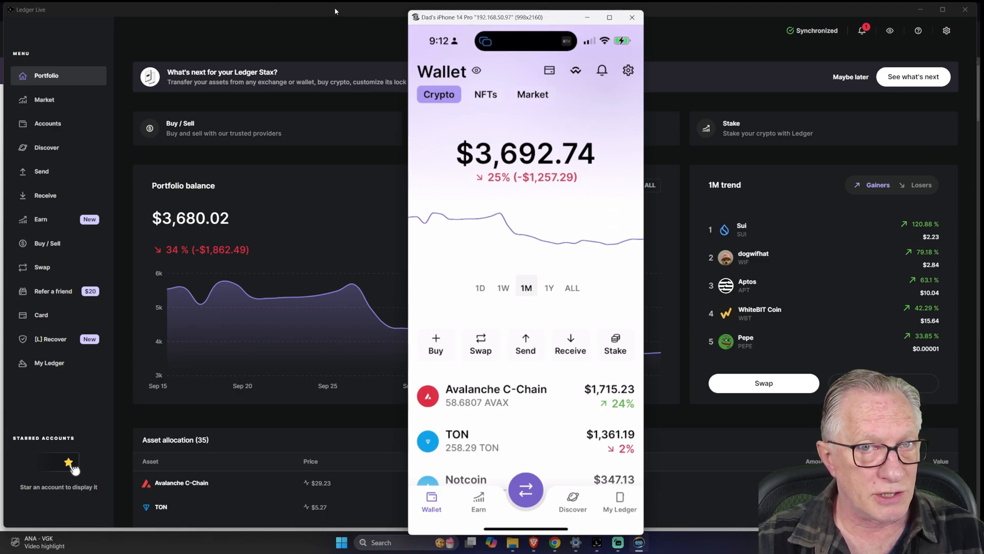
- From the accounts list, start adding a Bitcoin (BTC) account
left_click(632, 17)
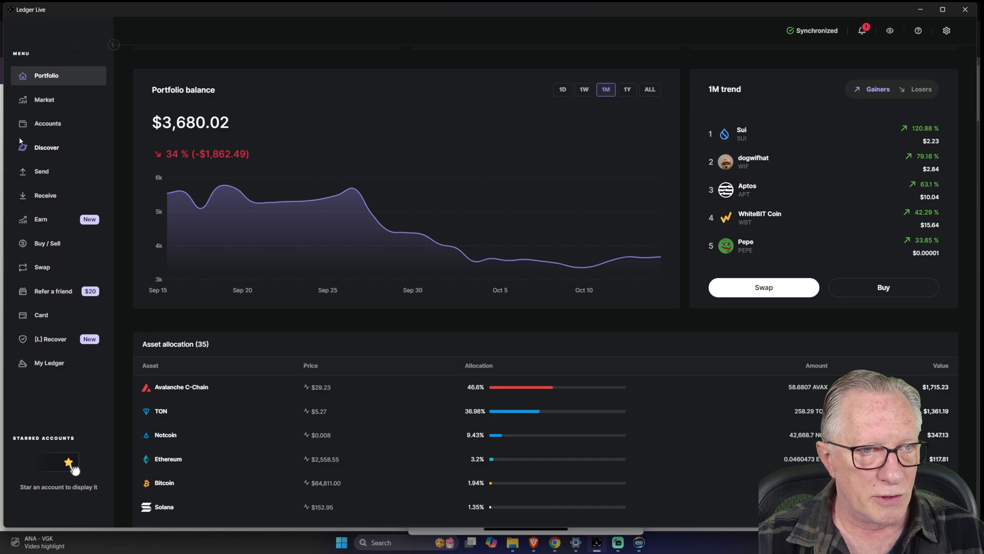
left_click(47, 123)
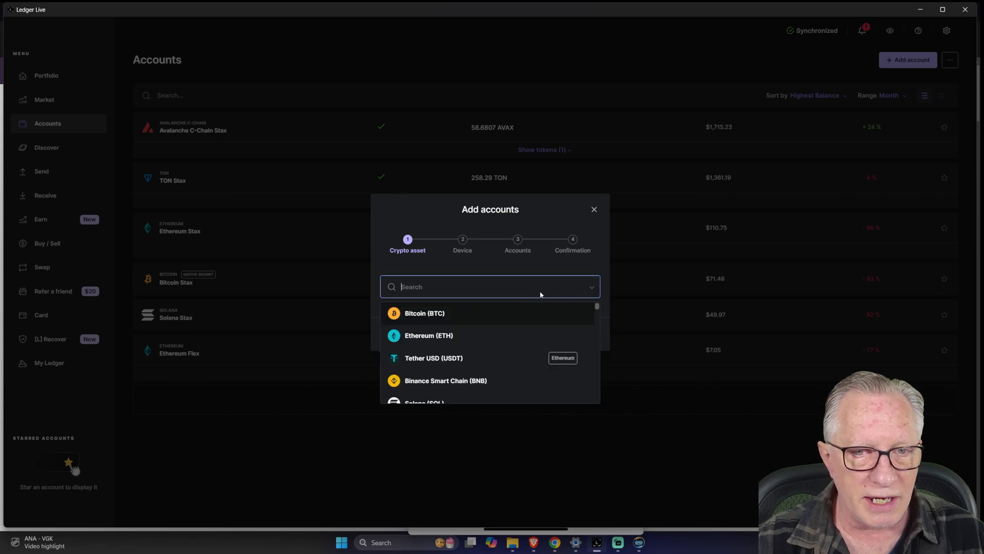
left_click(425, 313)
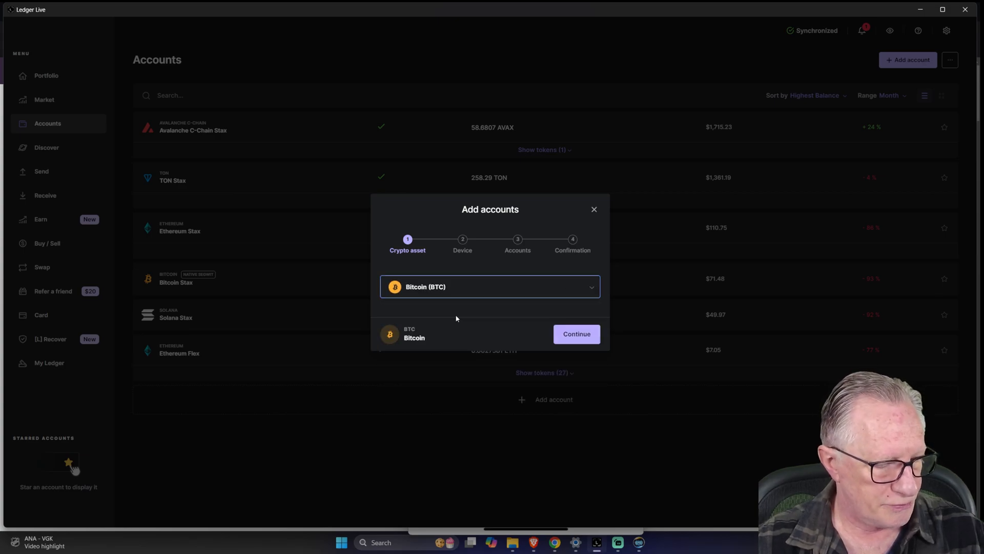
mouse_move(475, 289)
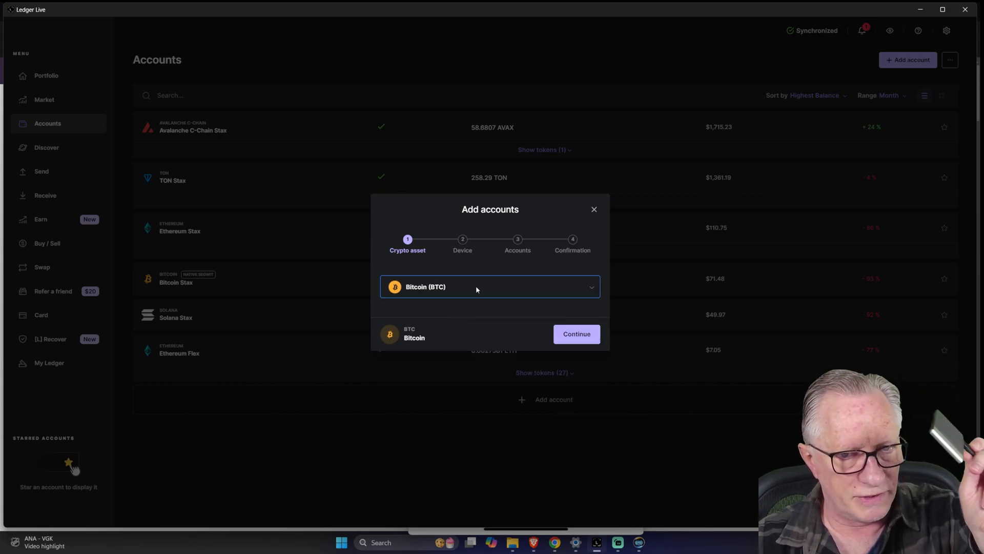
left_click(576, 333)
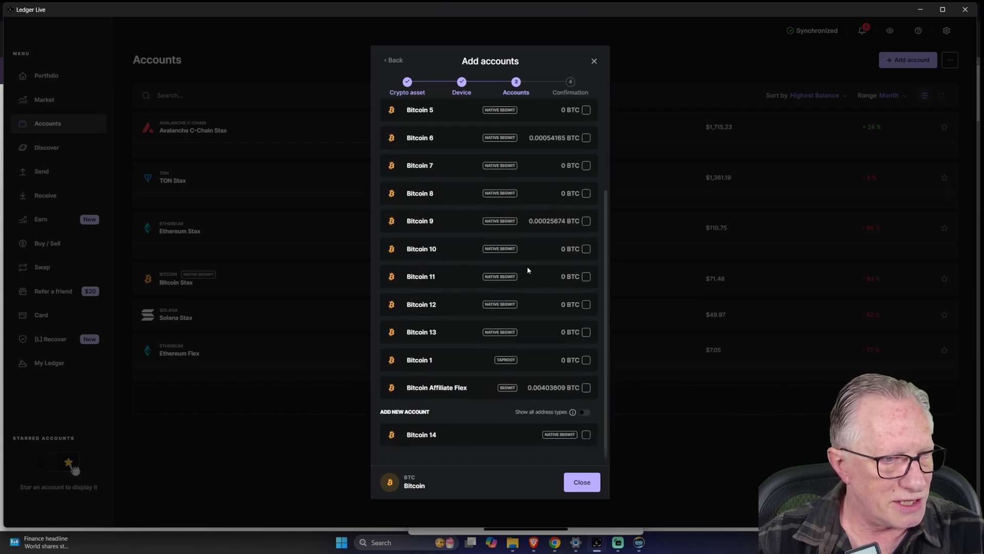
mouse_move(550, 227)
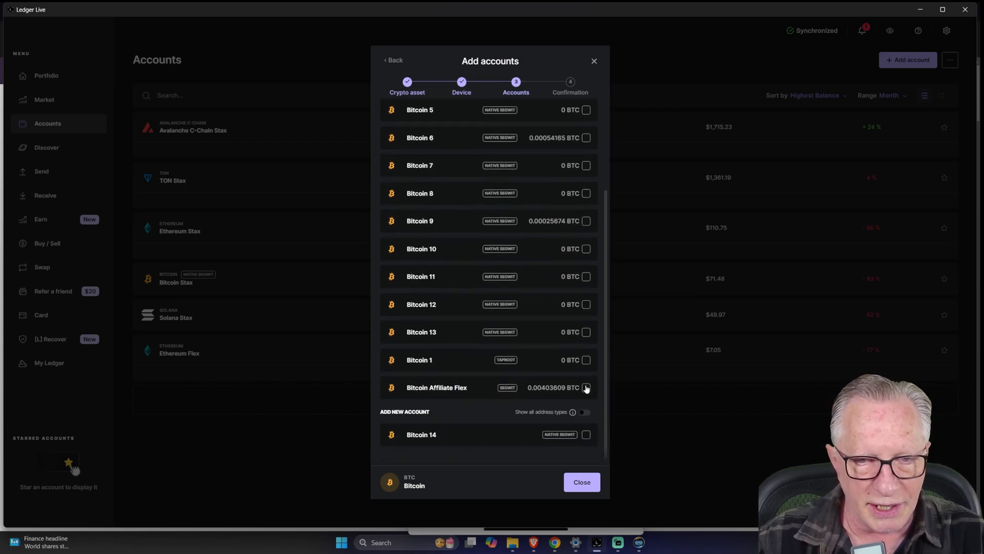
- Add the Bitcoin Affiliate Flex account holding 0.00403609 BTC and finish
left_click(586, 387)
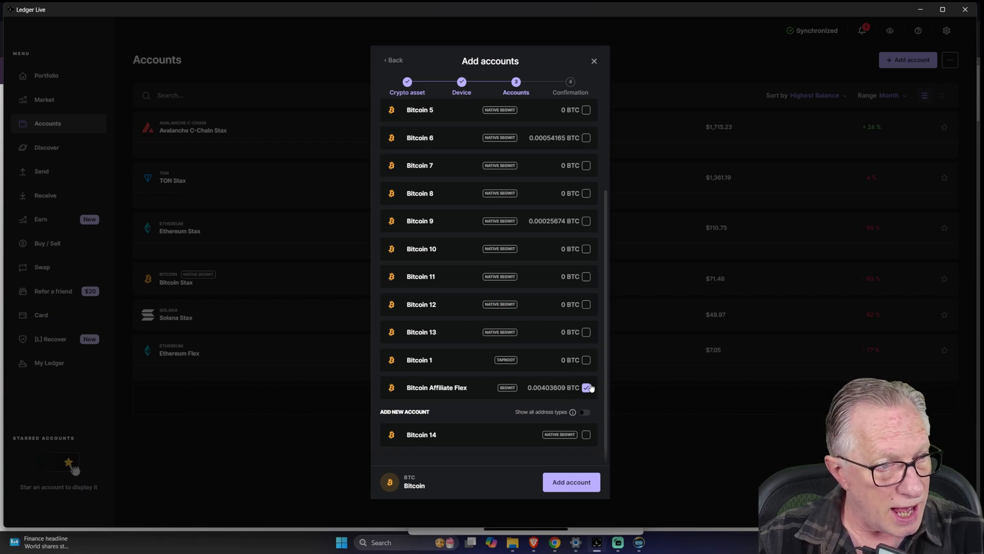
mouse_move(558, 384)
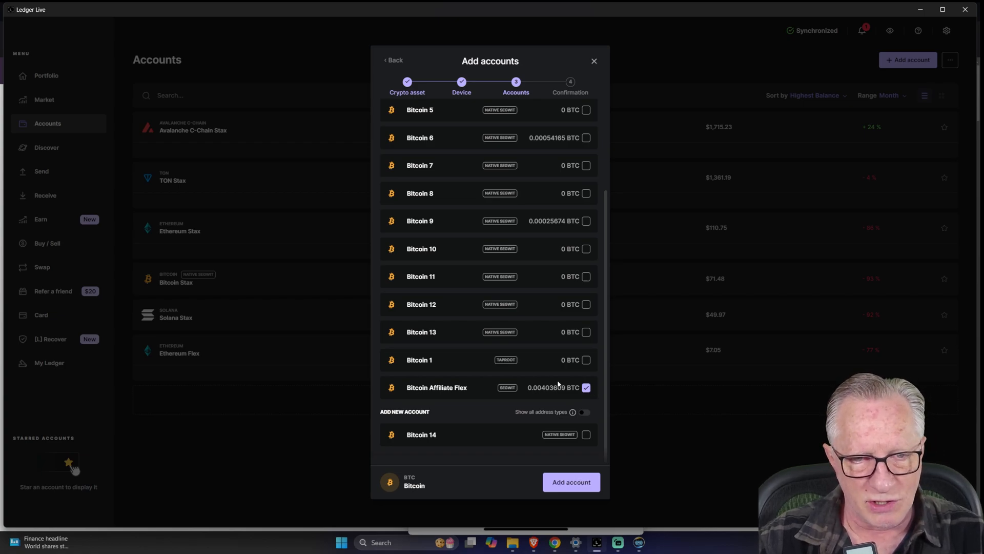
left_click(570, 481)
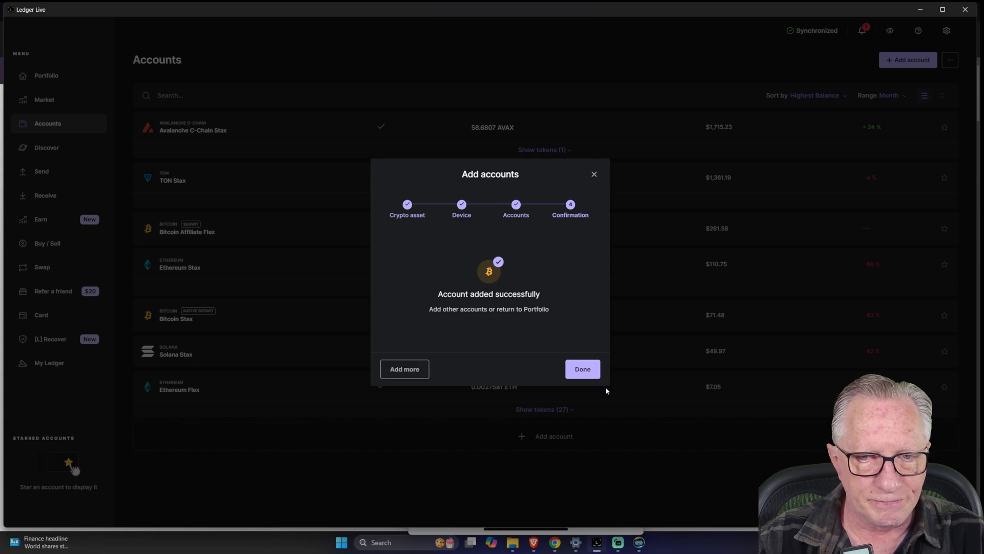
left_click(582, 370)
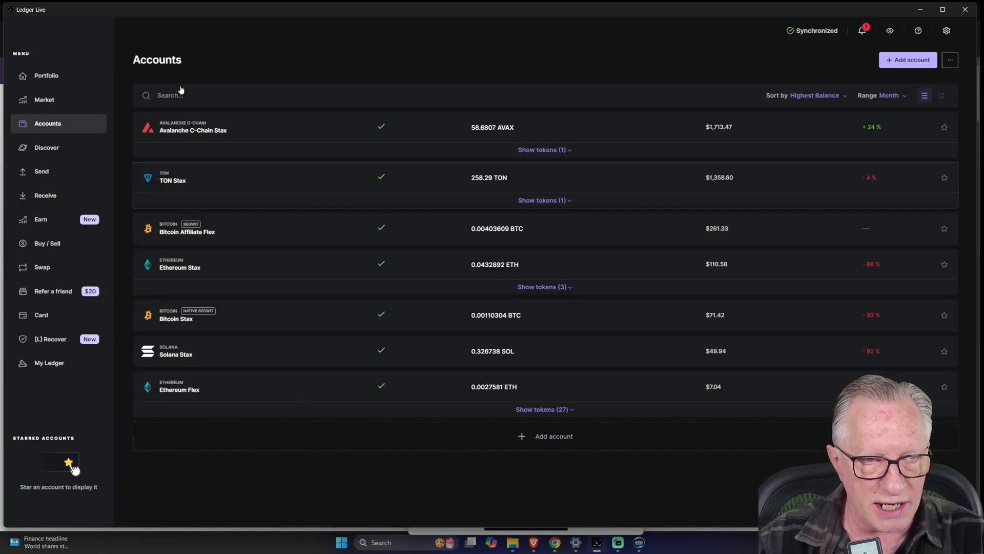
- Return to the portfolio overview, now showing $3,941.15, after comparing with the phone wallet
left_click(45, 75)
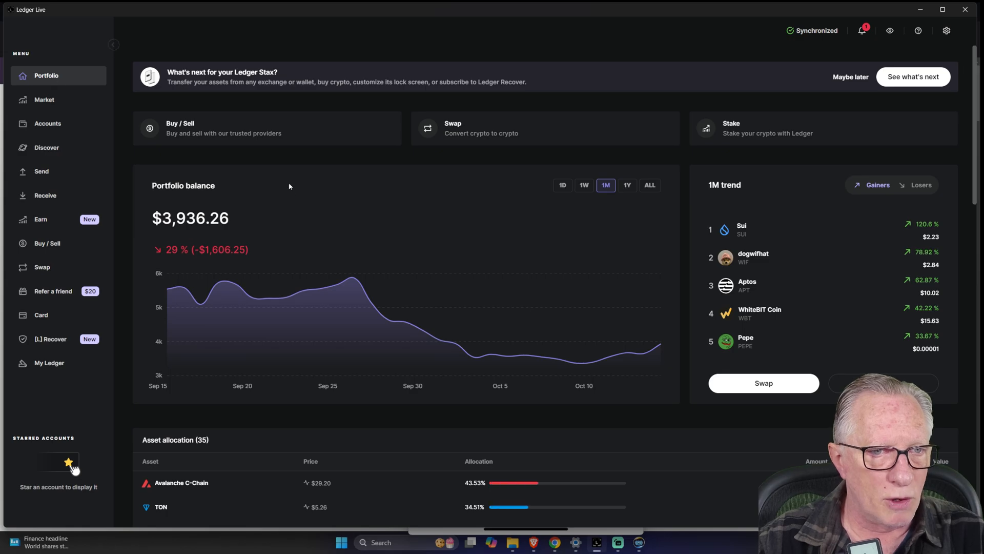
mouse_move(660, 401)
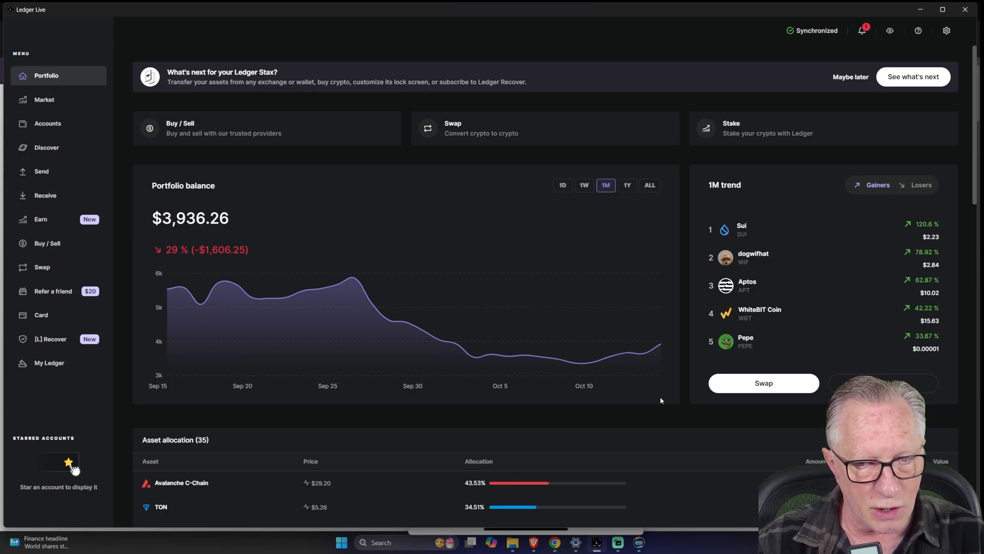
left_click(639, 542)
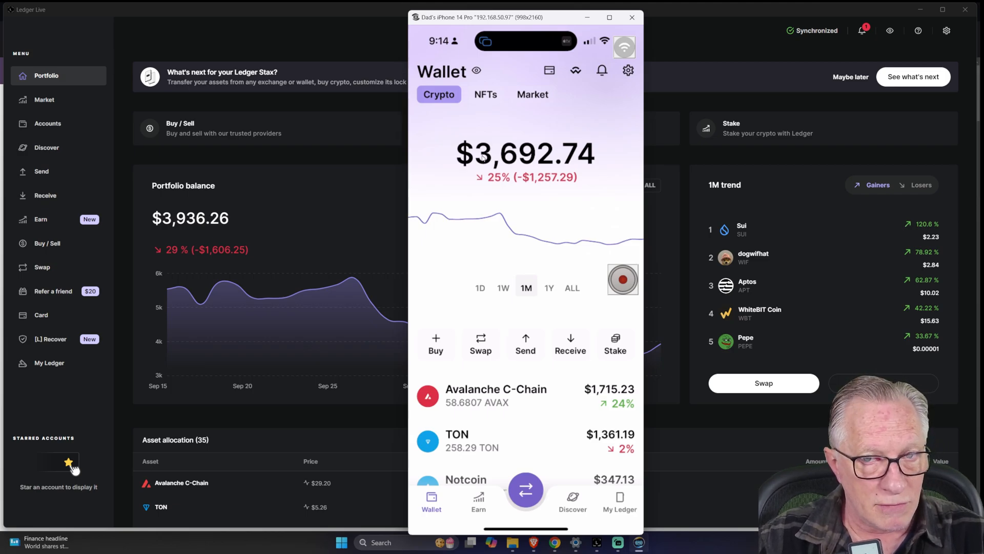
mouse_move(606, 272)
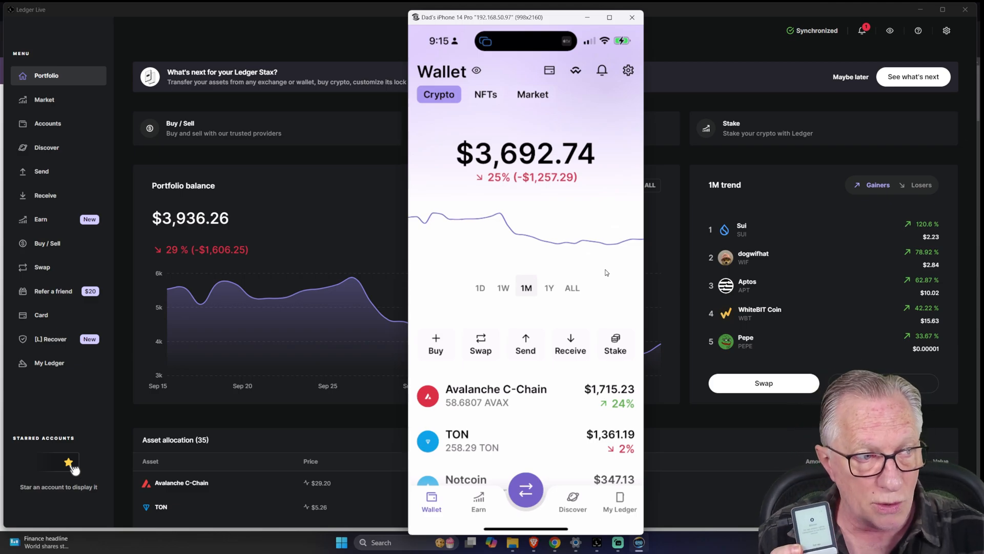
scroll("down", 3)
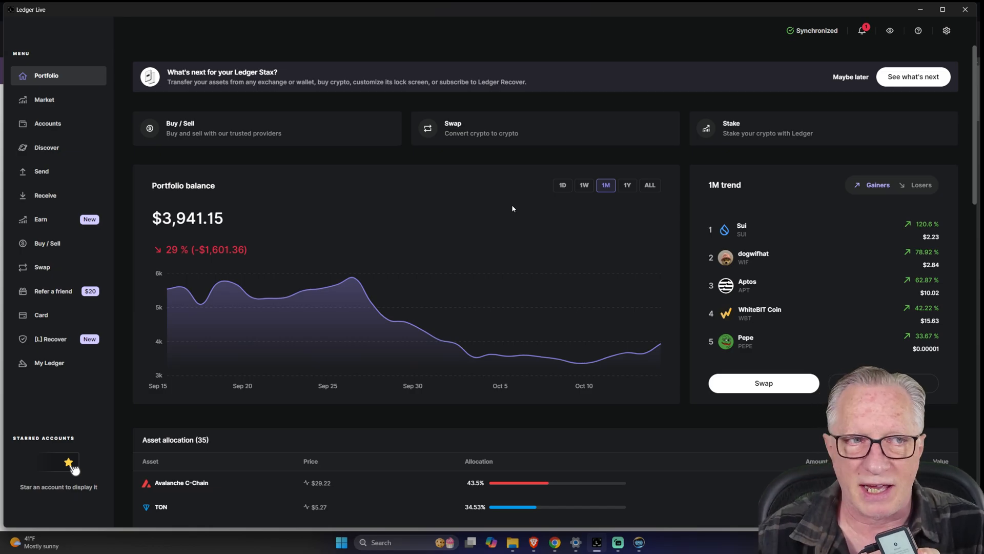
- Open Ledger Sync management from the app settings
left_click(947, 31)
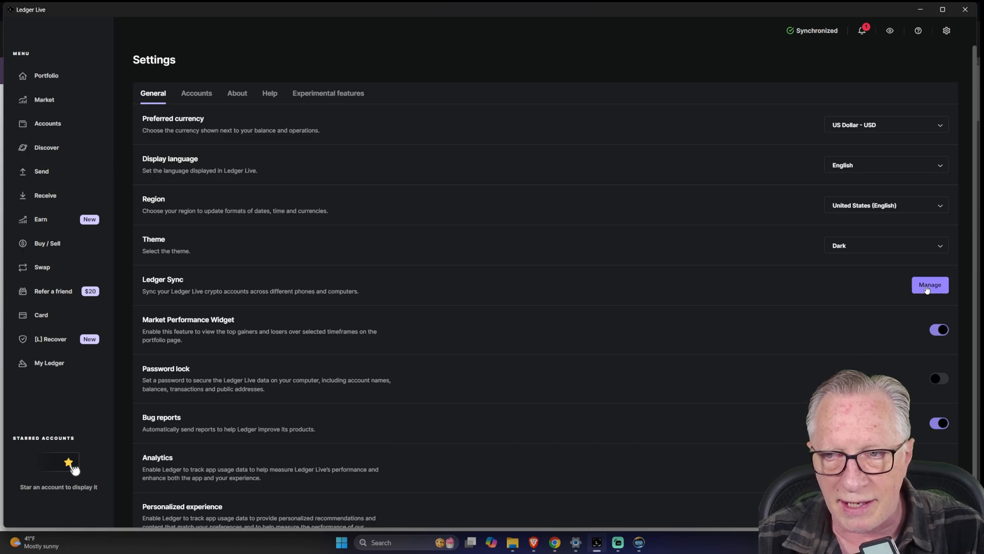
left_click(929, 284)
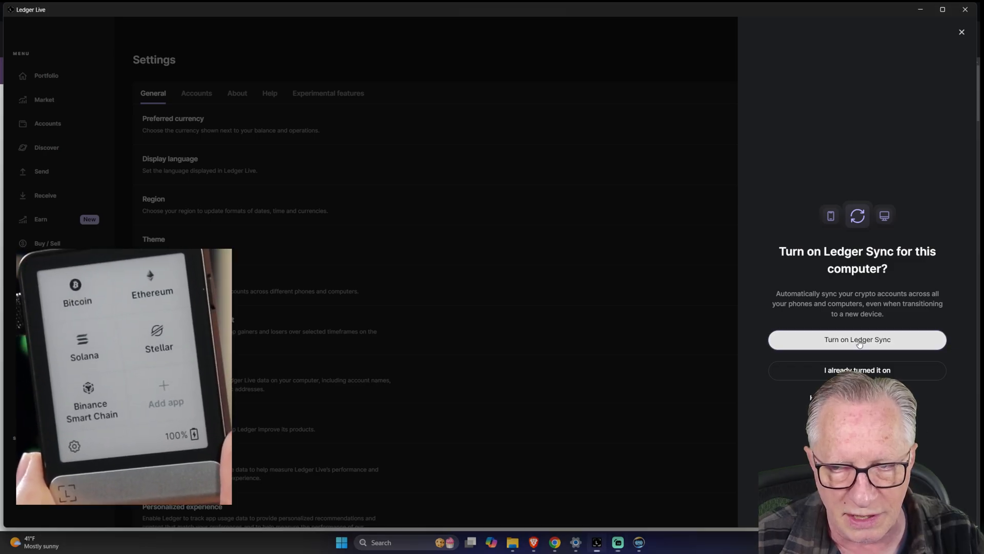
- Turn on Ledger Sync for this computer and begin syncing with another Ledger Live app
left_click(856, 339)
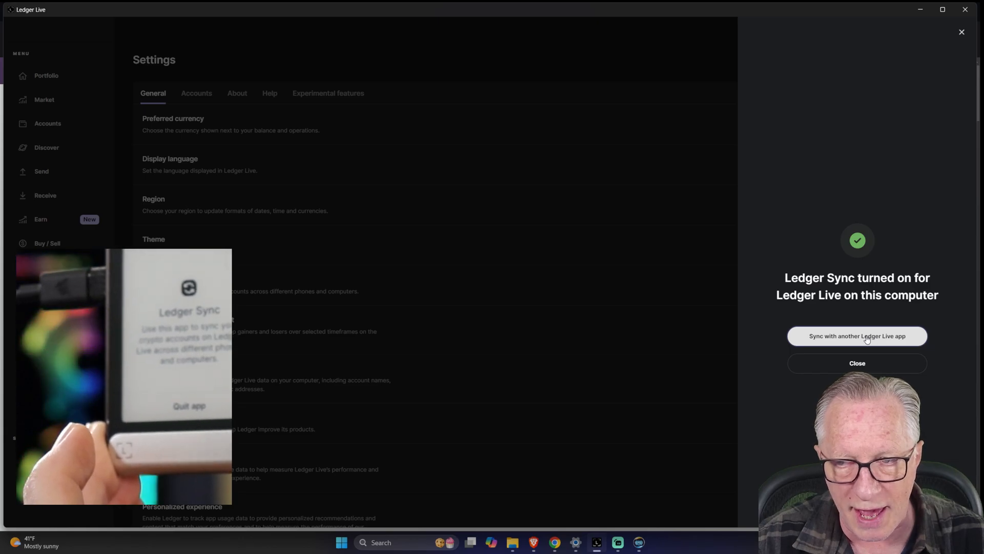
left_click(856, 336)
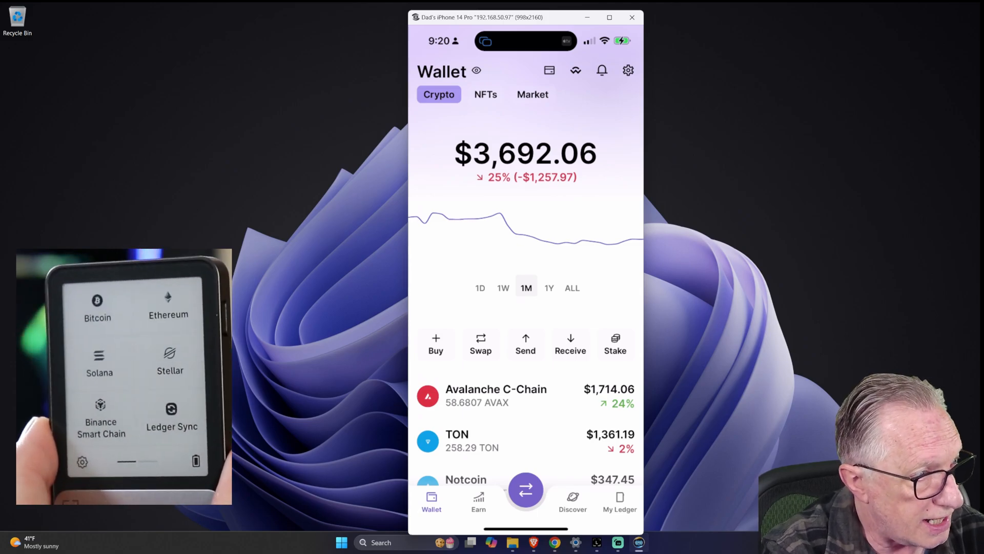
- Turn on Ledger Sync on the phone, approving with the Ledger device
left_click(628, 69)
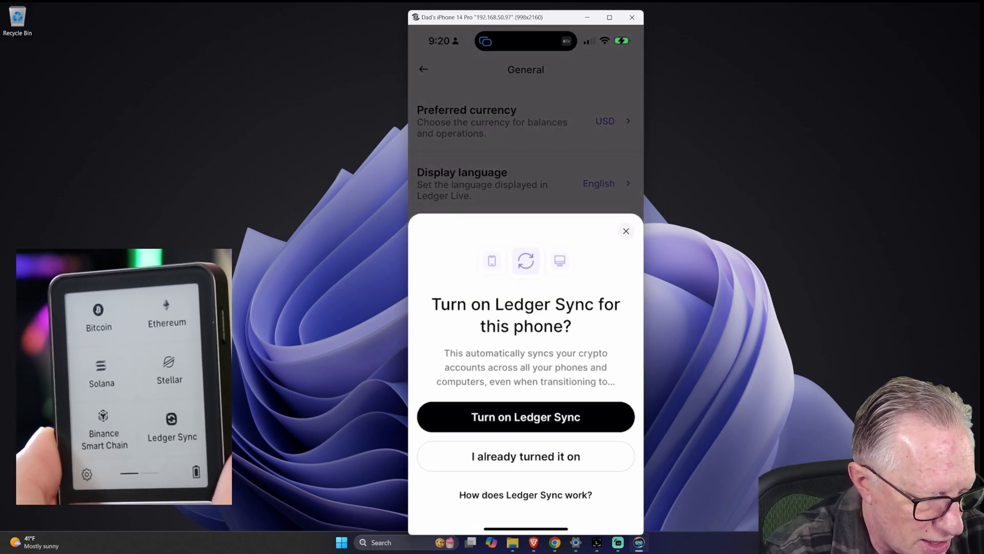
left_click(526, 416)
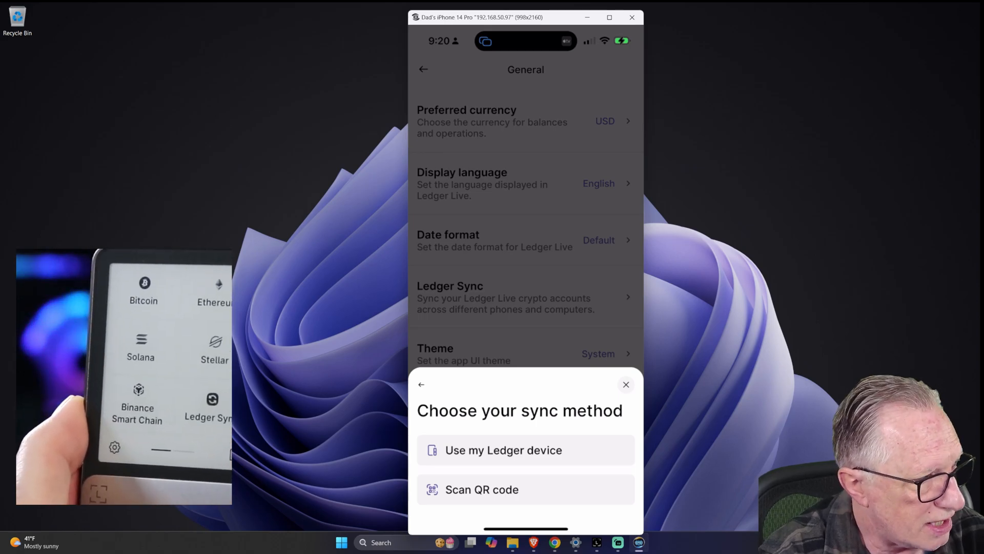
left_click(503, 450)
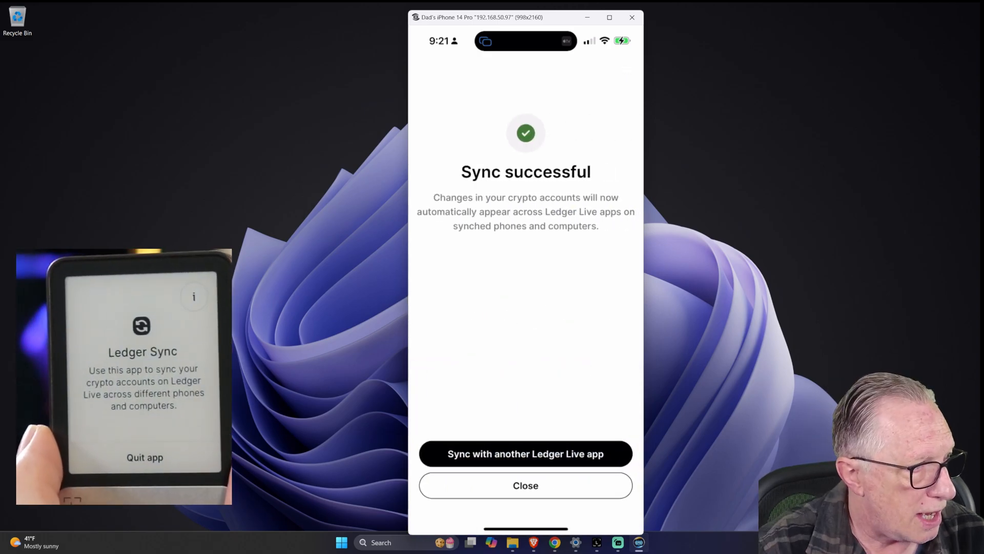
- On the phone, open the Bitcoin Affiliate account showing 0.00403609 BTC ($261.74)
left_click(525, 484)
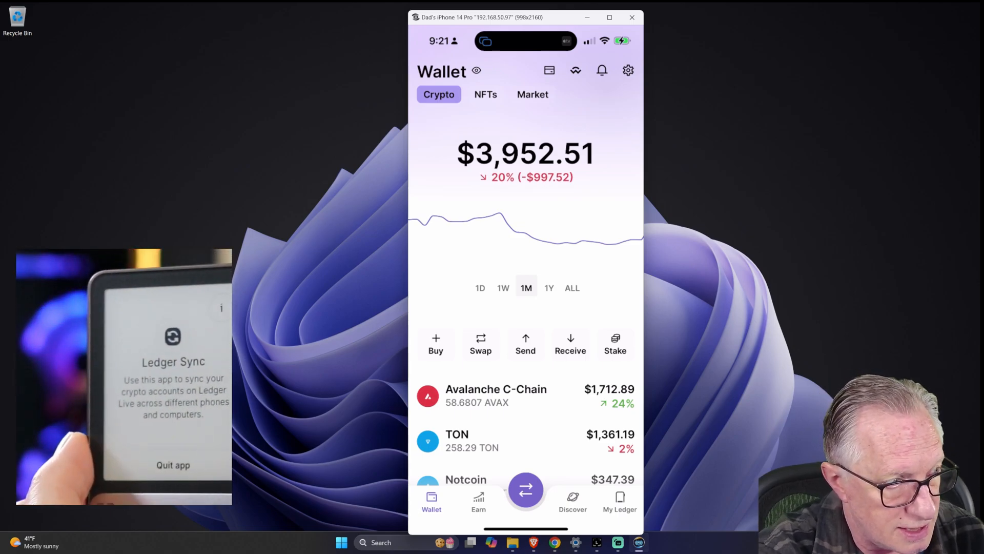
scroll("down", 3)
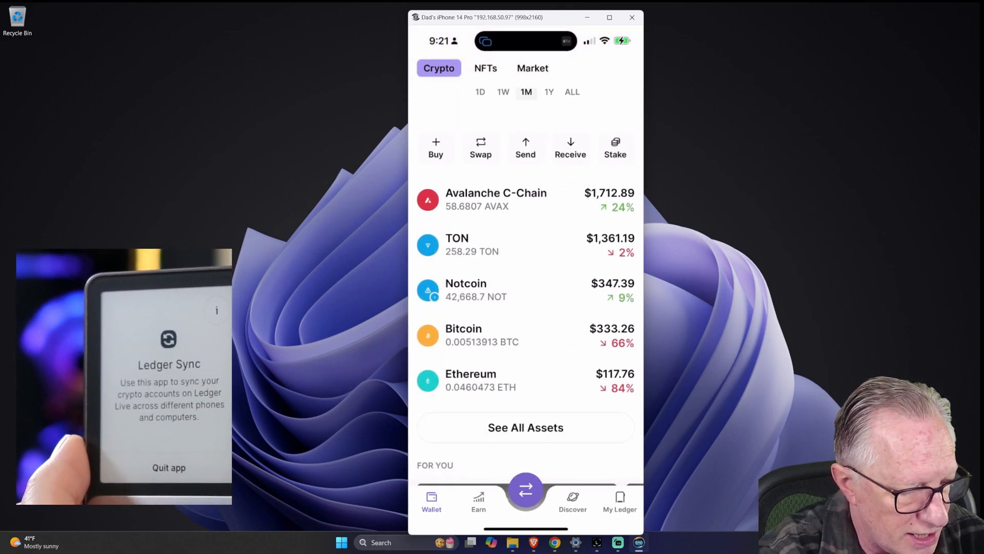
left_click(464, 334)
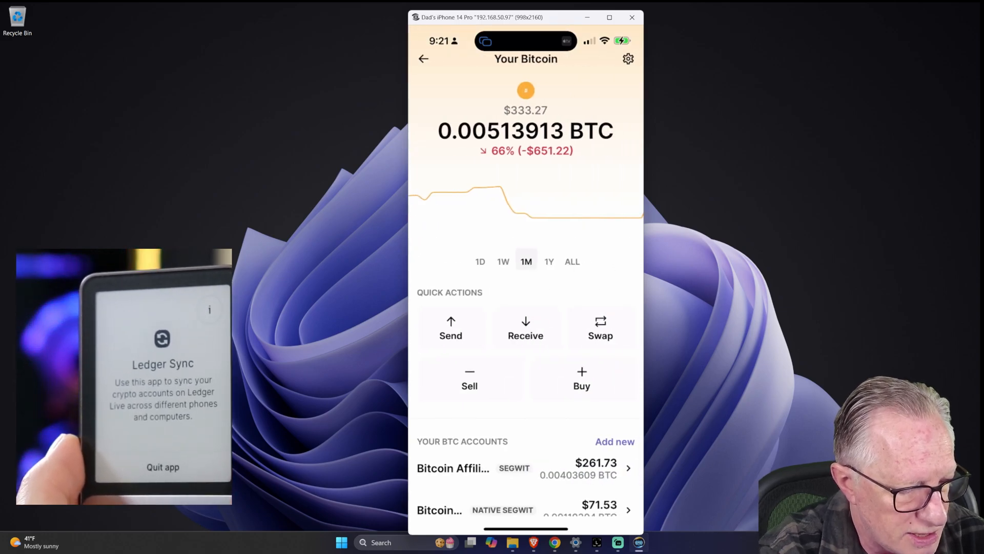
scroll("down", 3)
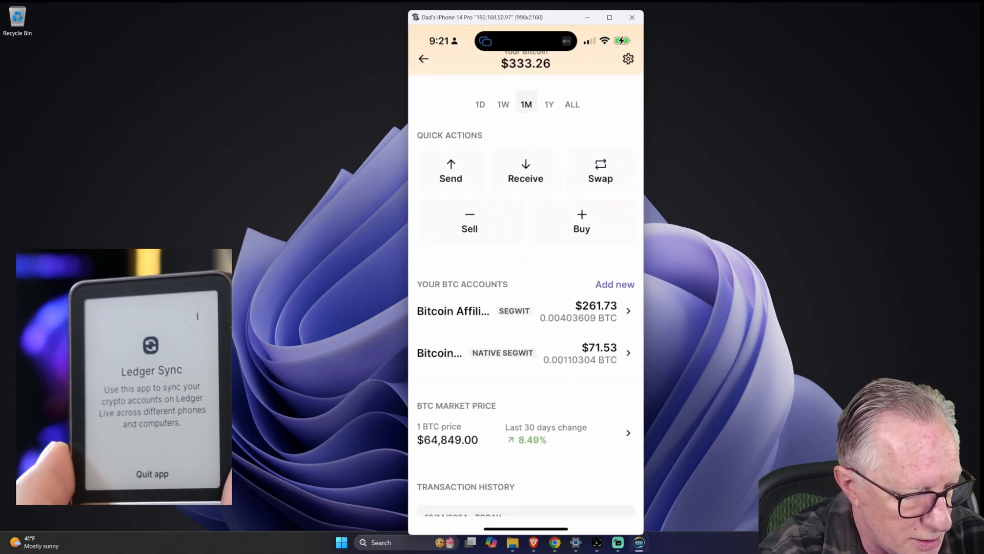
left_click(453, 311)
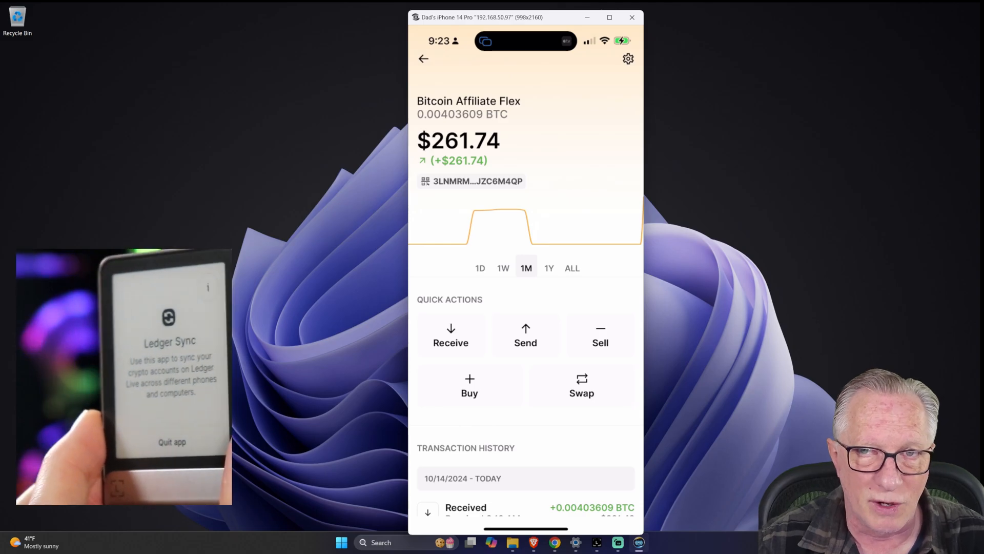
- Launch the fresh desktop Ledger Live, refuse tracking, select Ledger Flex, and skip next steps
left_click(632, 17)
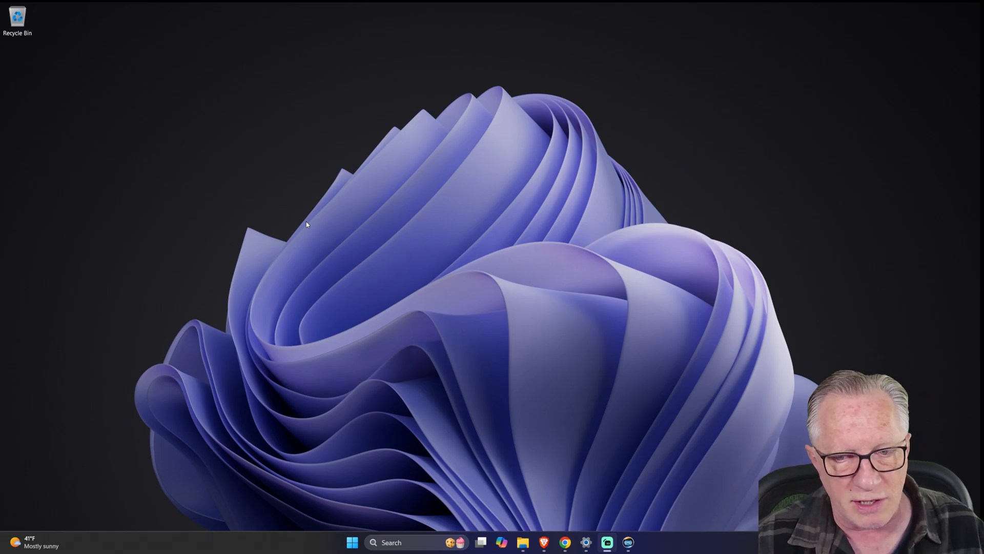
left_click(352, 542)
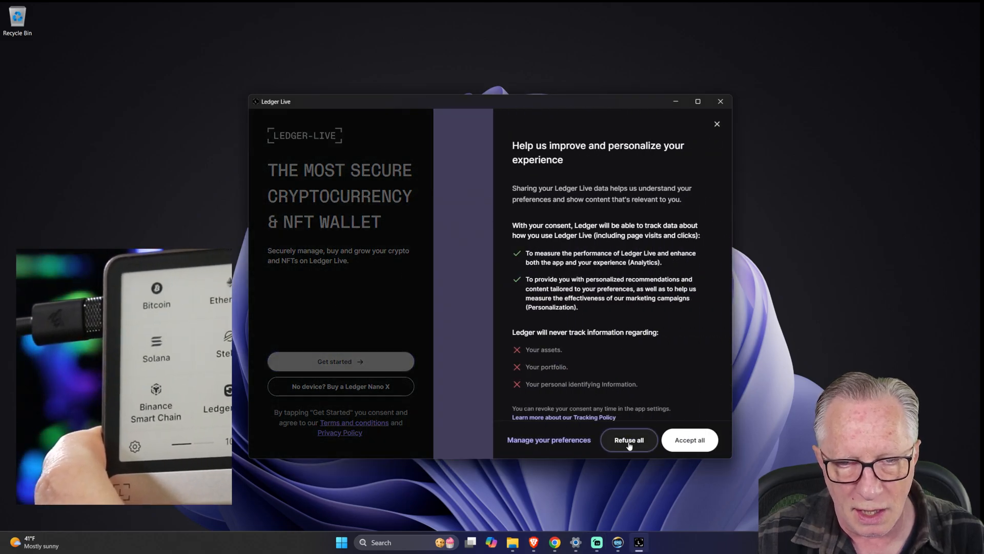
left_click(628, 439)
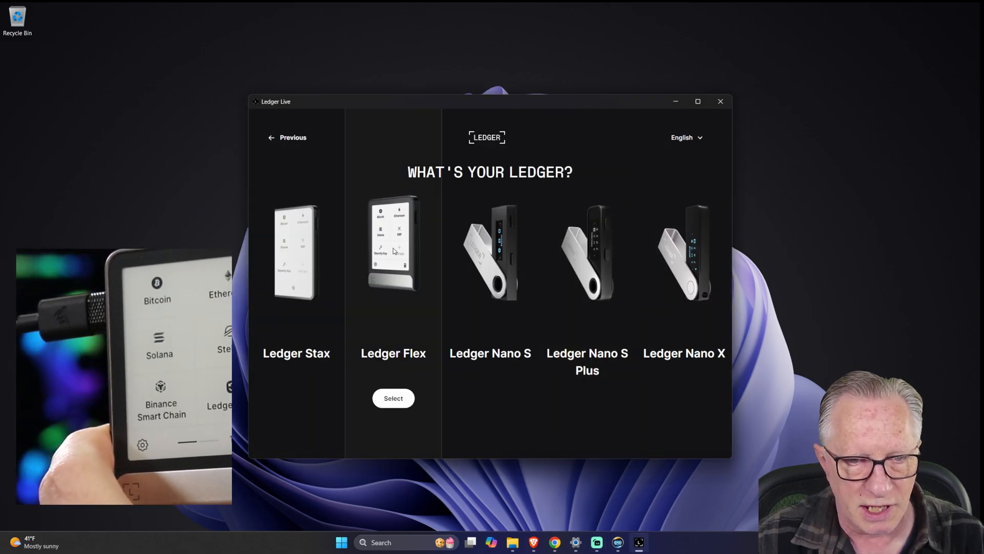
left_click(393, 398)
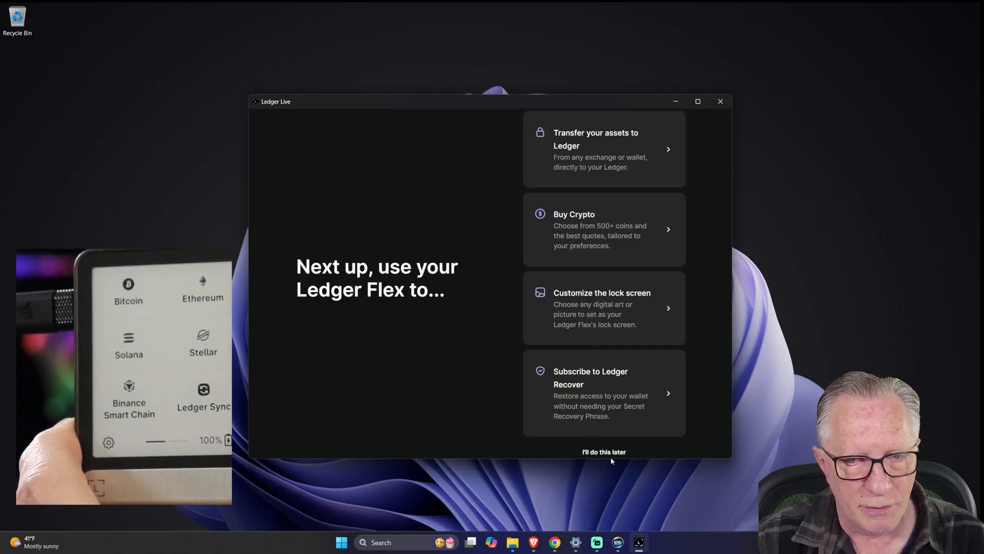
left_click(604, 451)
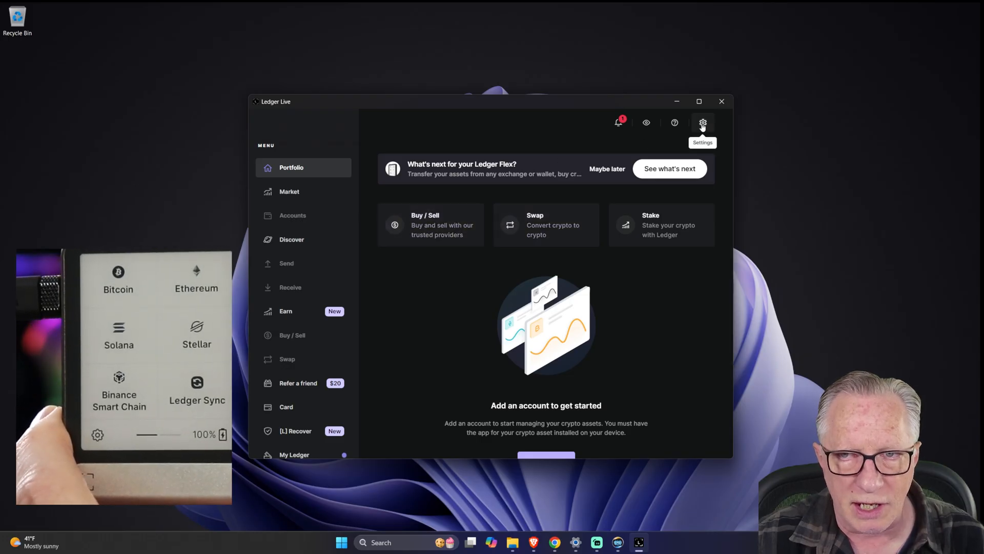
- Turn on Ledger Sync in the fresh desktop app's settings and dismiss the success message
left_click(702, 122)
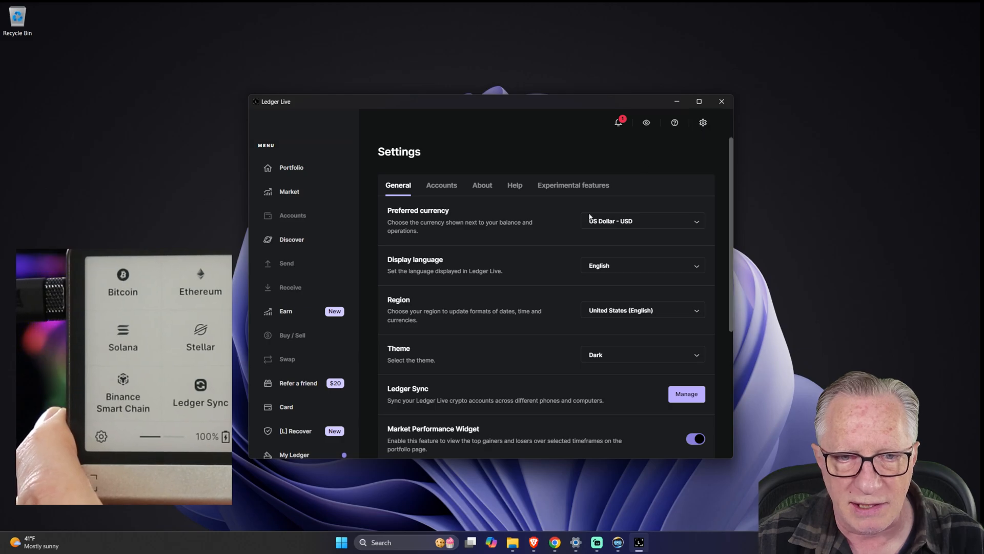
scroll("down", 3)
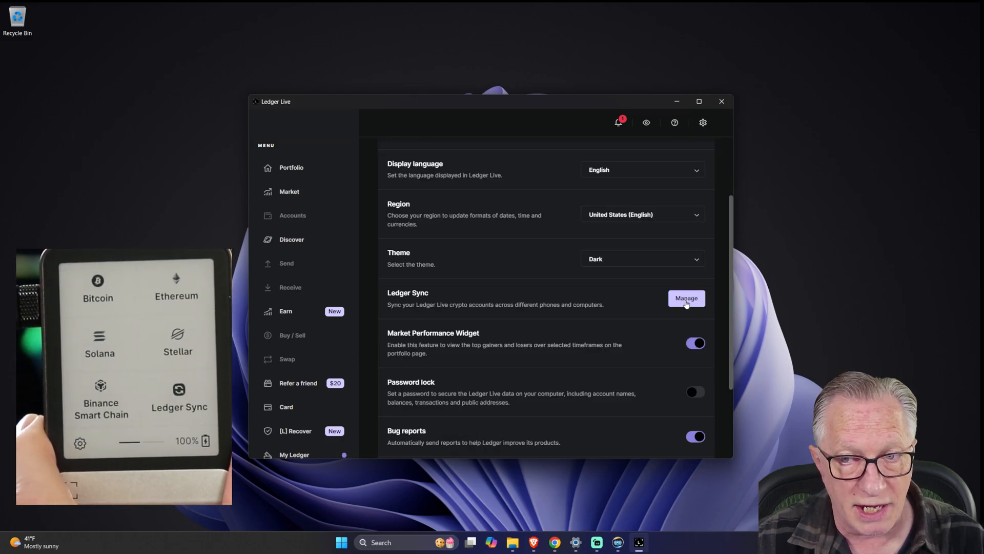
left_click(686, 299)
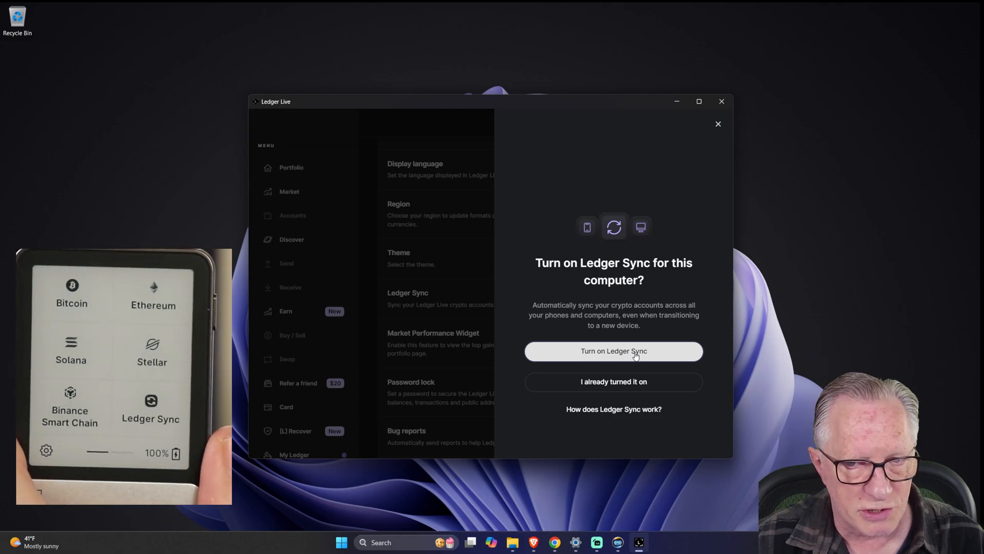
left_click(613, 351)
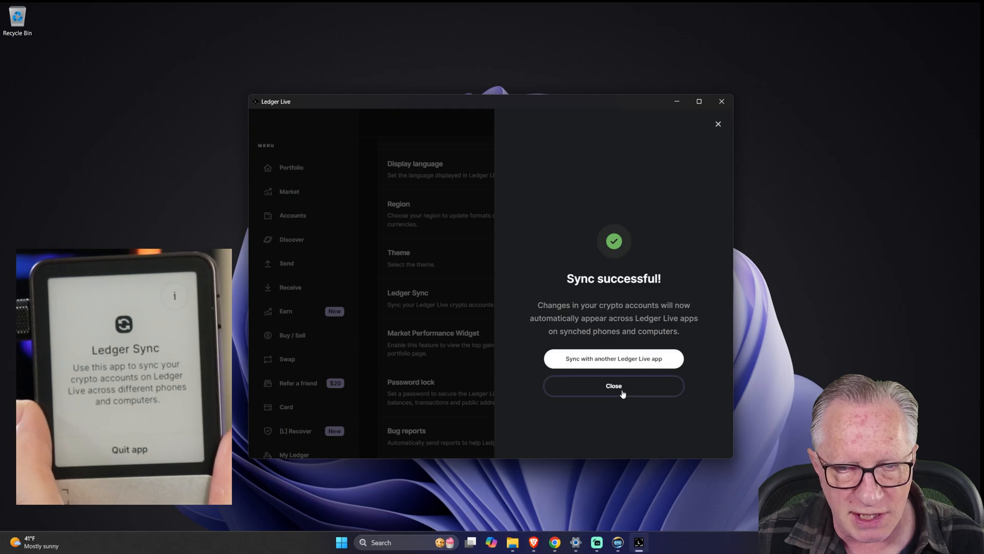
left_click(613, 385)
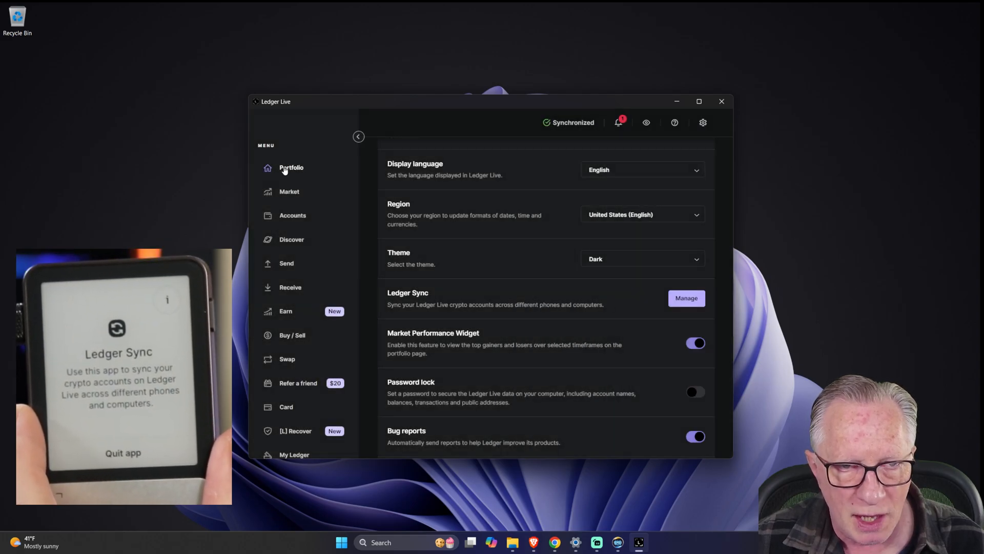
- Check the synced accounts: Bitcoin Affiliate Flex, Avalanche C-Chain Stax and TON Stax
left_click(290, 167)
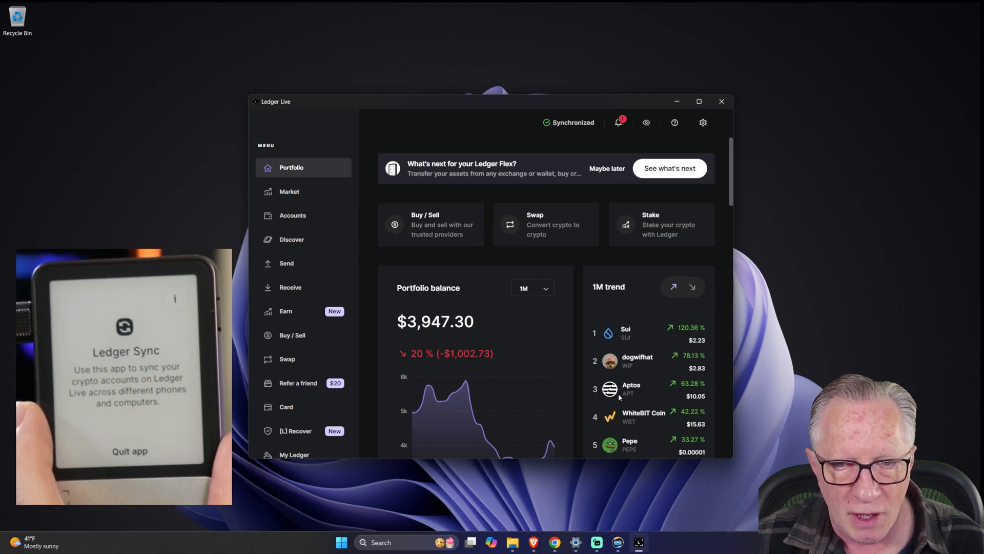
scroll("down", 3)
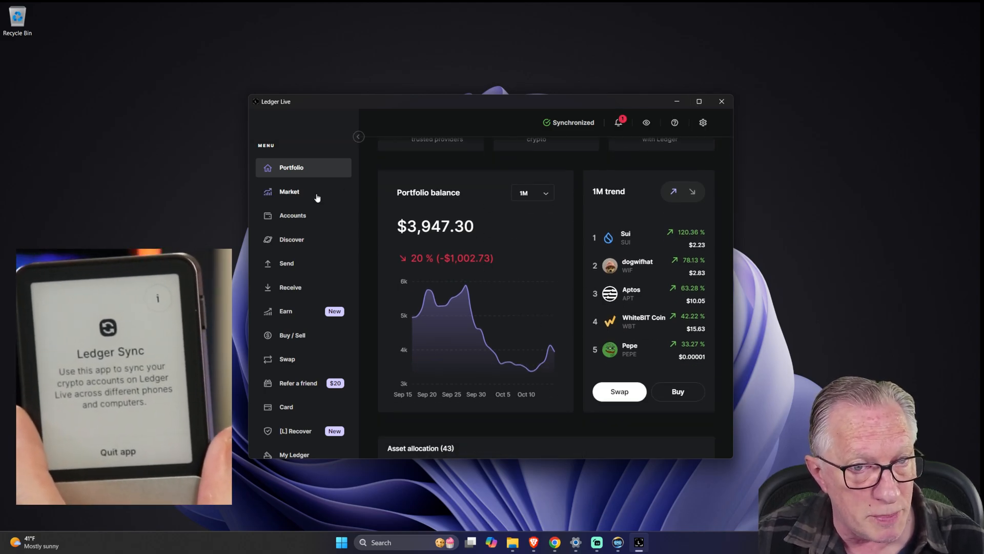
left_click(293, 215)
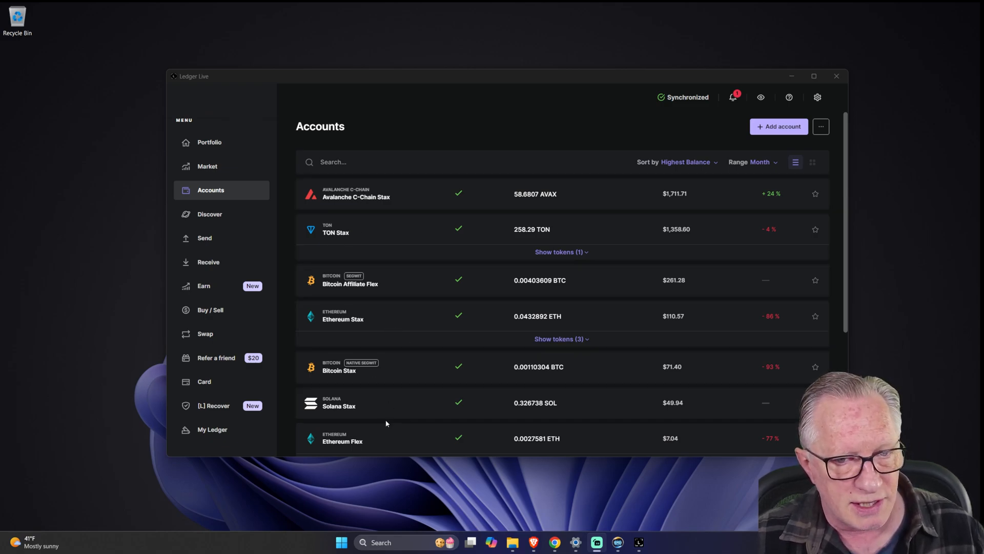
scroll("down", 3)
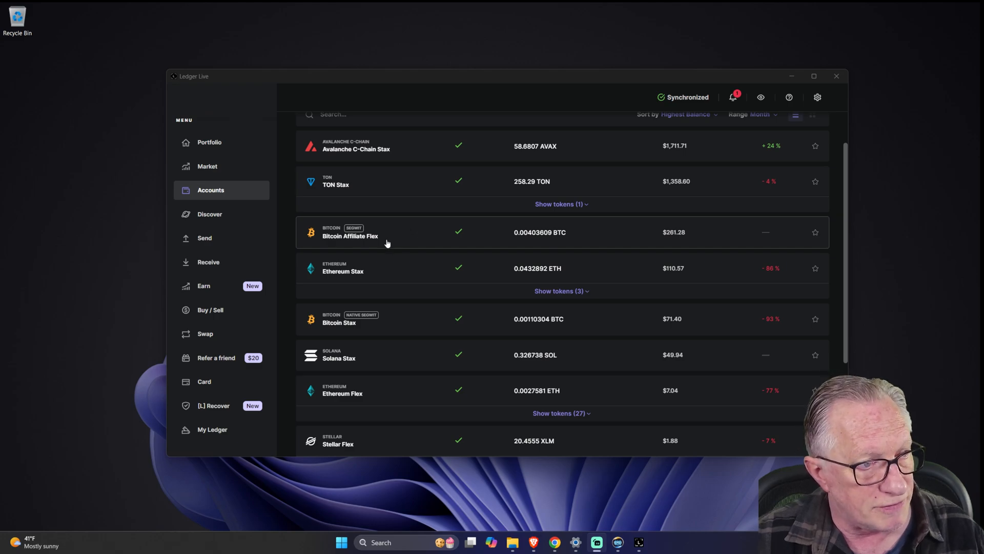
mouse_move(385, 247)
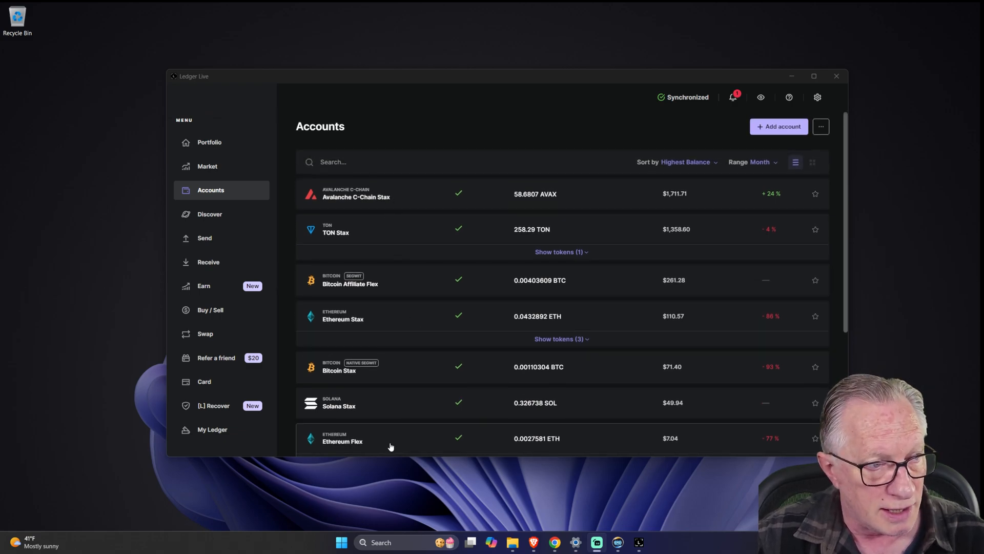
mouse_move(437, 319)
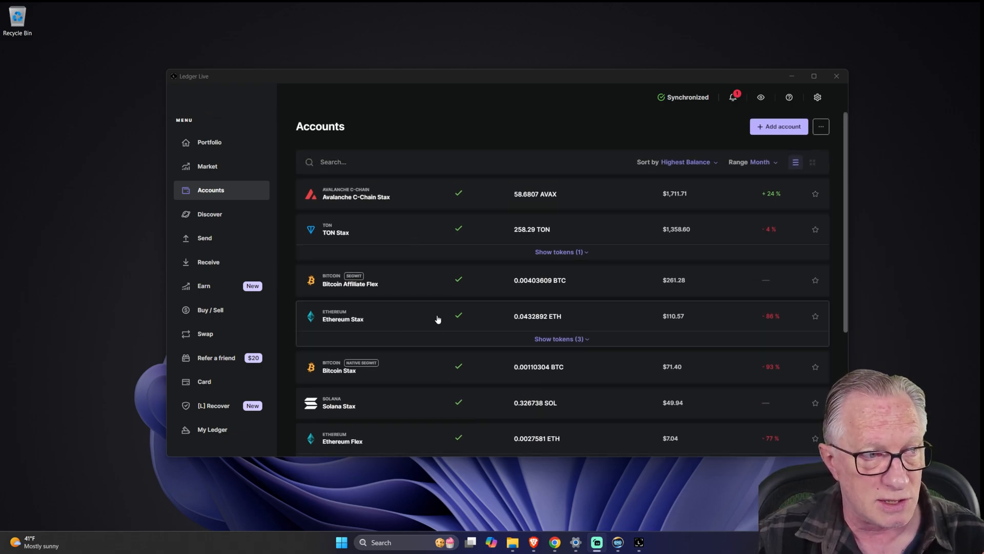
mouse_move(439, 330)
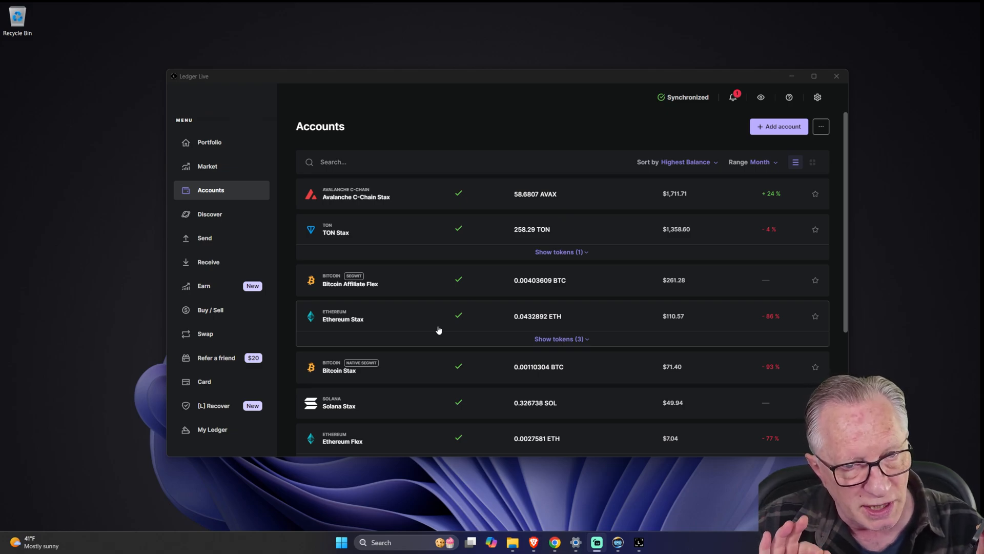